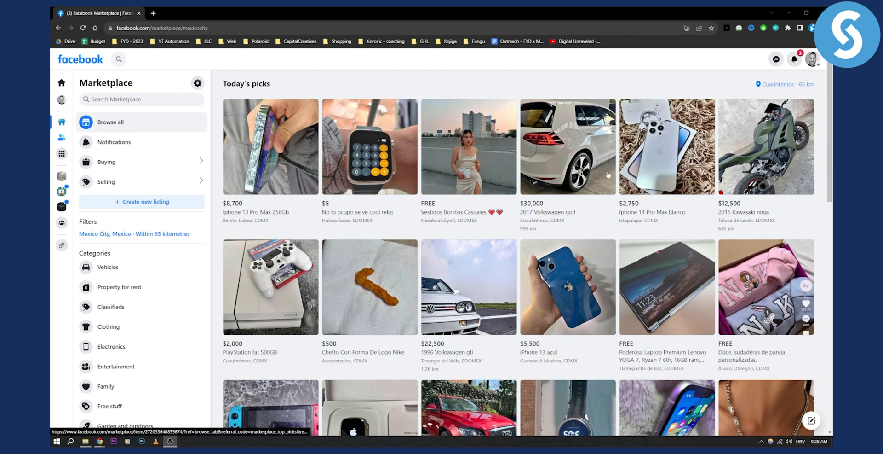
{"action": "mouse_move", "coordinate": [147, 66]}
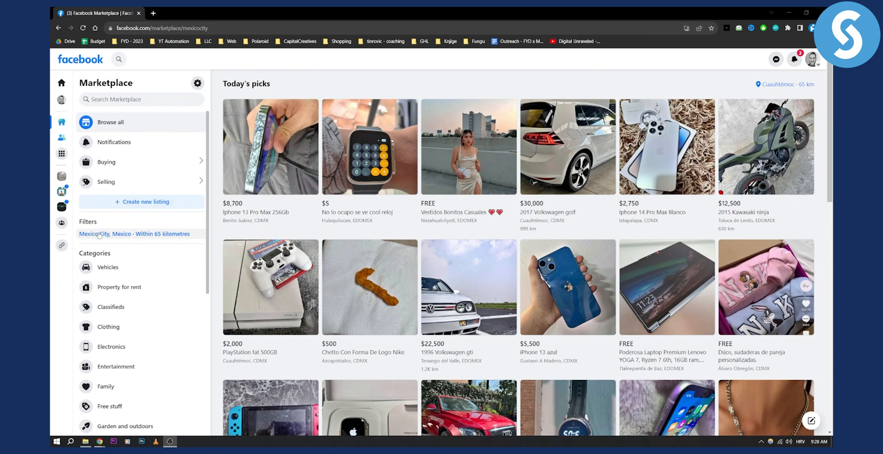
Step: Replace the Mexico City location by searching 'san franc', then 'spl', to pick Split, Croatia
{"action": "left_click", "coordinate": [133, 234]}
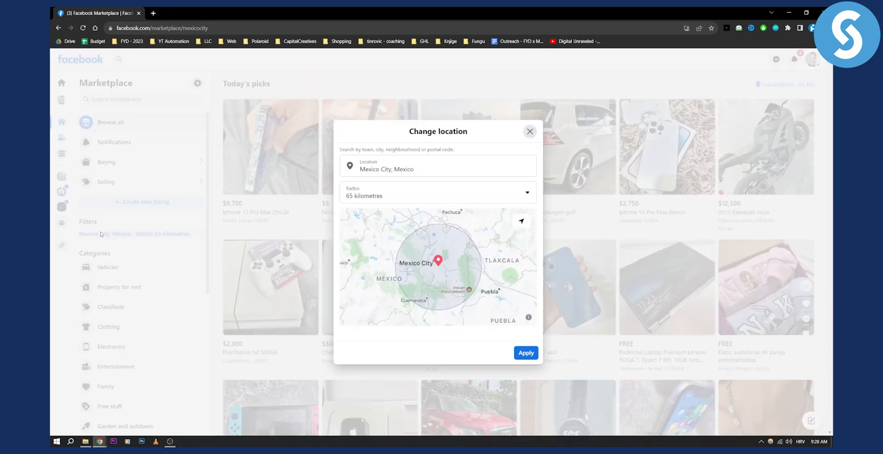
{"action": "left_click", "coordinate": [438, 166]}
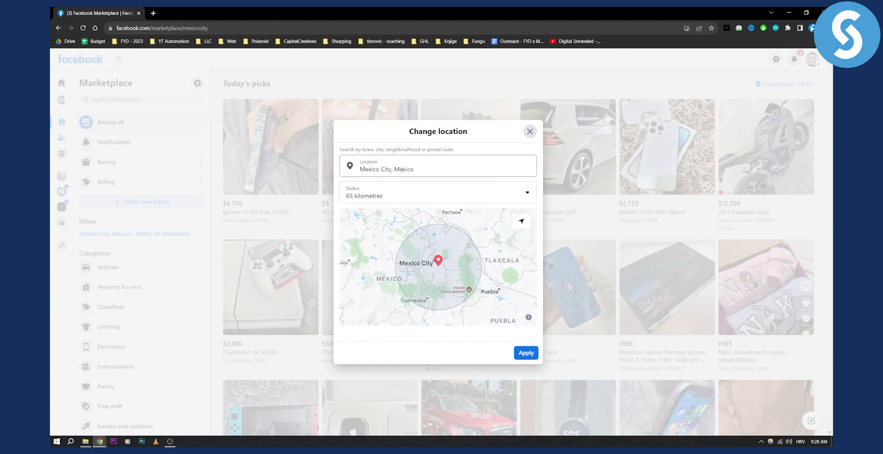
{"action": "left_click", "coordinate": [438, 166]}
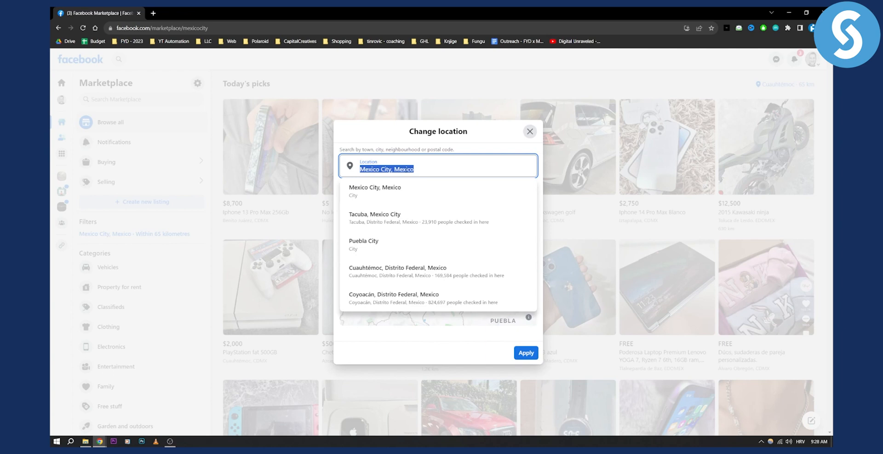
{"action": "type", "text": "san franc"}
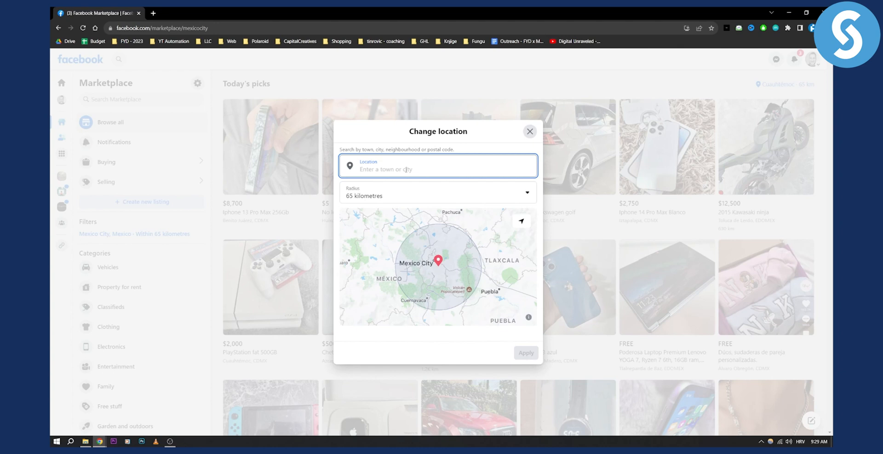
{"action": "type", "text": "spl"}
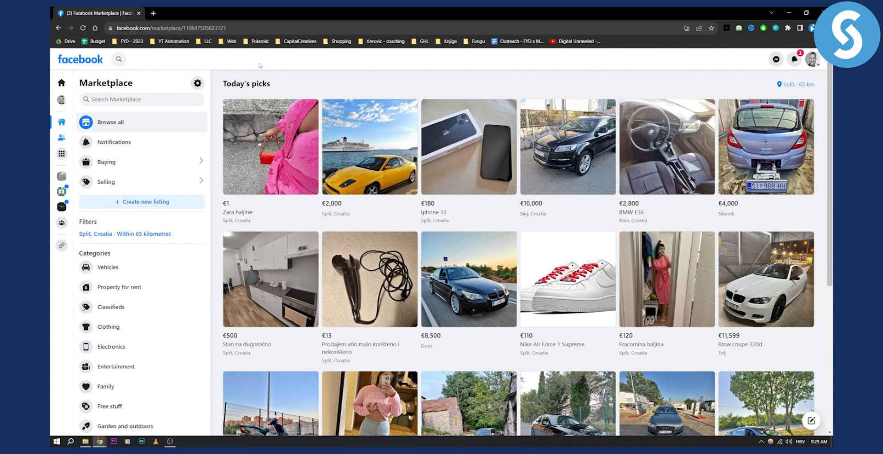
{"action": "mouse_move", "coordinate": [508, 136]}
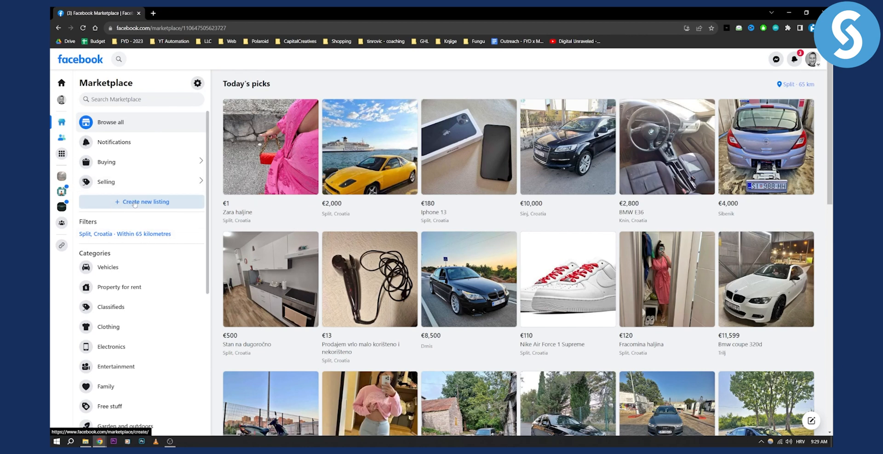
Step: Begin a new Marketplace listing to reach the item/vehicle/property type choices
{"action": "left_click", "coordinate": [144, 201]}
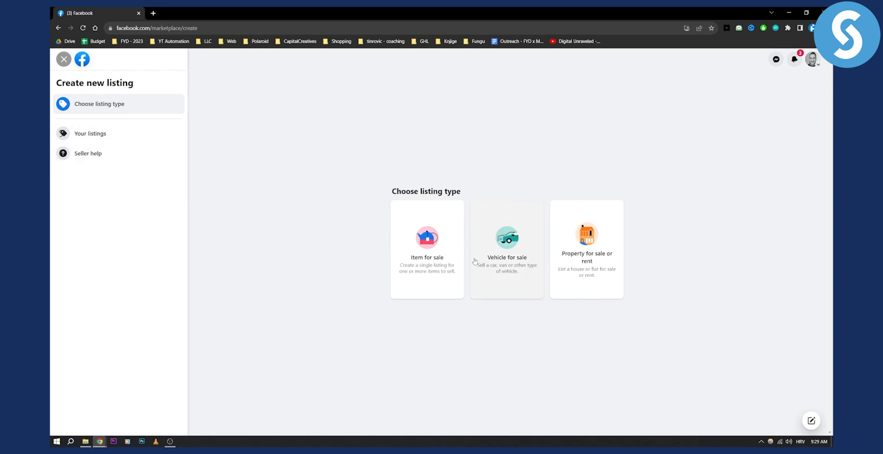
{"action": "mouse_move", "coordinate": [350, 245]}
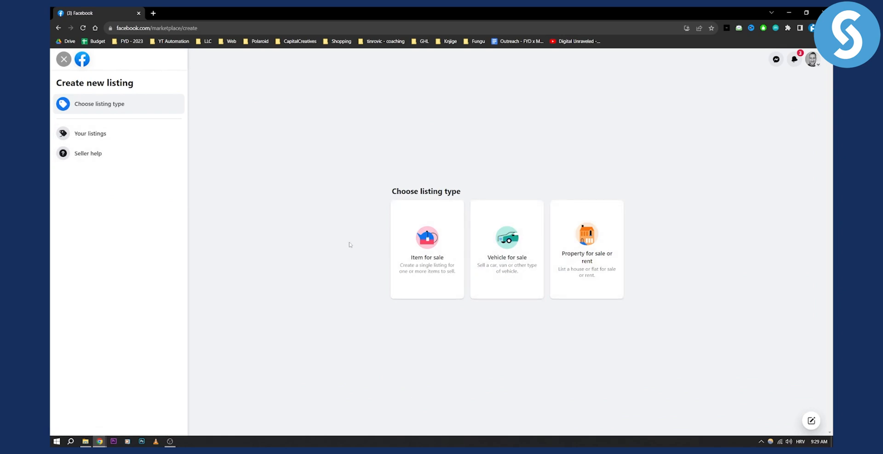
{"action": "mouse_move", "coordinate": [506, 247]}
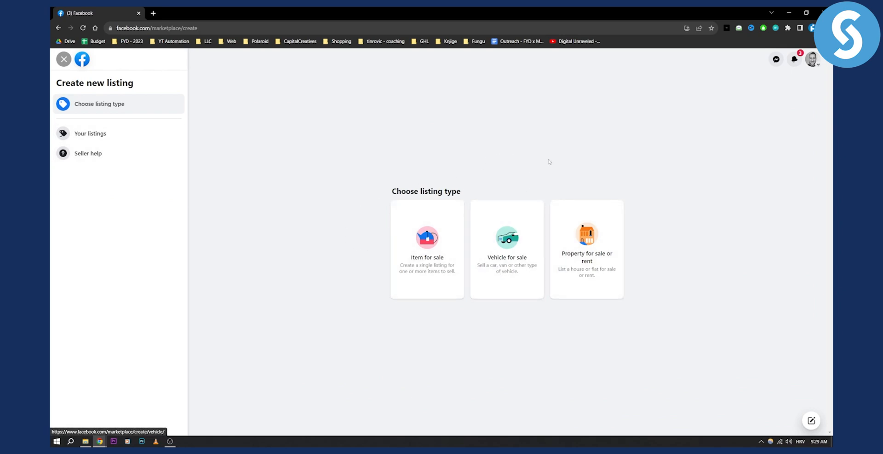
{"action": "mouse_move", "coordinate": [586, 261]}
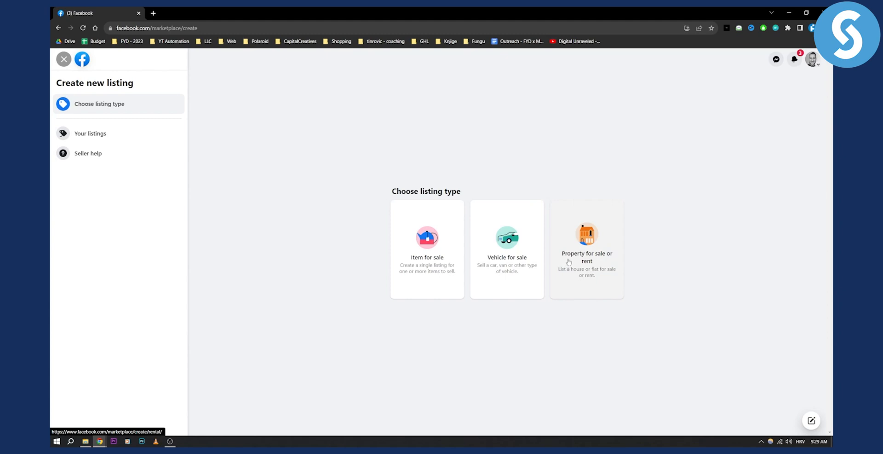
{"action": "mouse_move", "coordinate": [427, 254]}
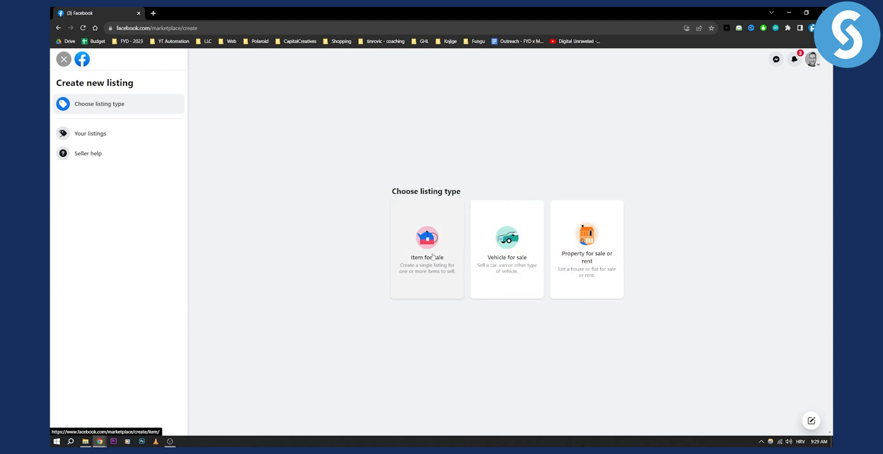
{"action": "left_click", "coordinate": [426, 251]}
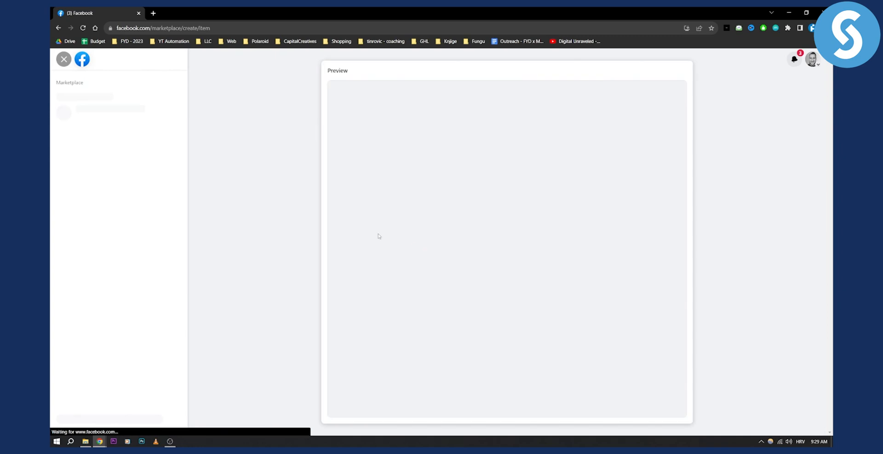
{"action": "mouse_move", "coordinate": [279, 157]}
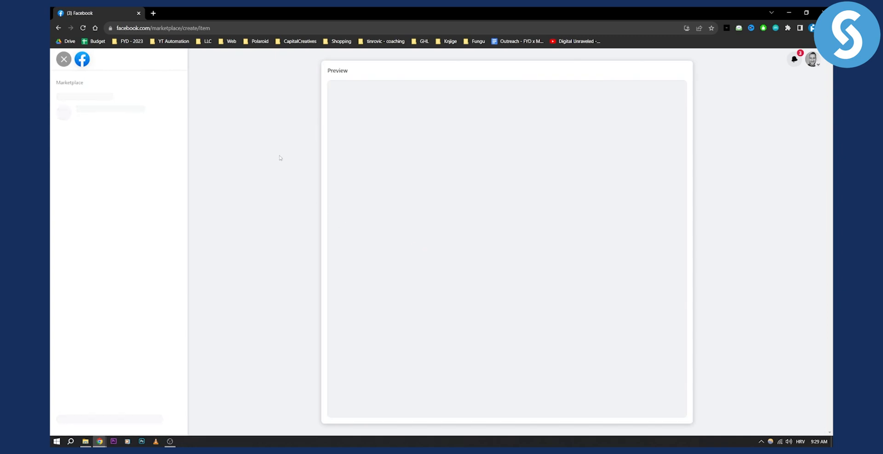
{"action": "mouse_move", "coordinate": [287, 66]}
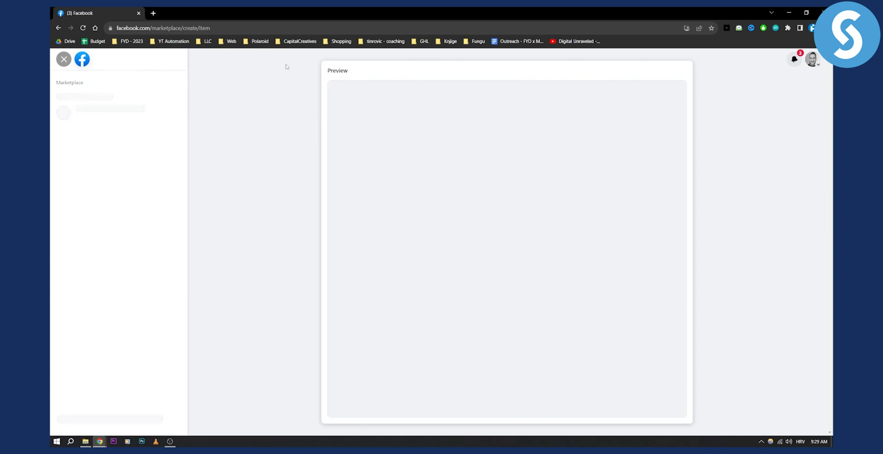
{"action": "mouse_move", "coordinate": [397, 149]}
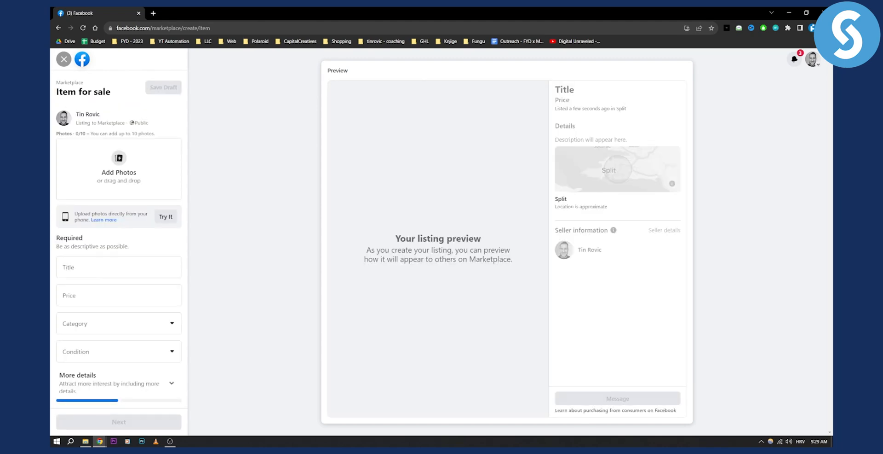
{"action": "mouse_move", "coordinate": [408, 149]}
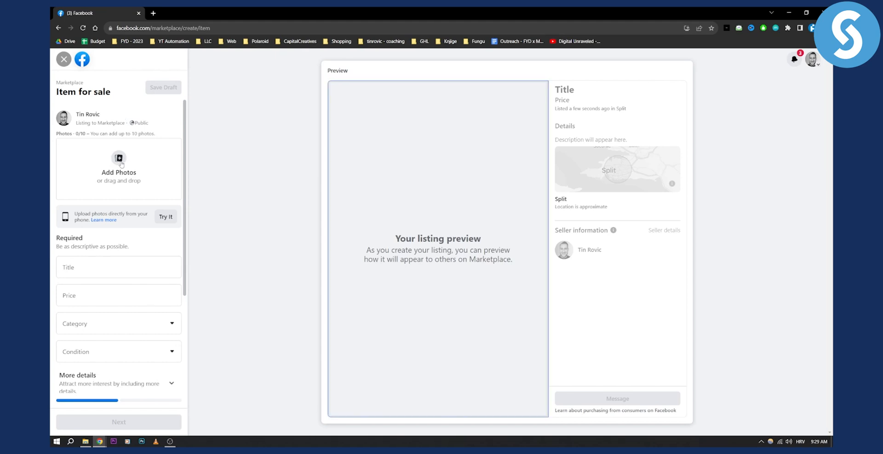
{"action": "mouse_move", "coordinate": [98, 237]}
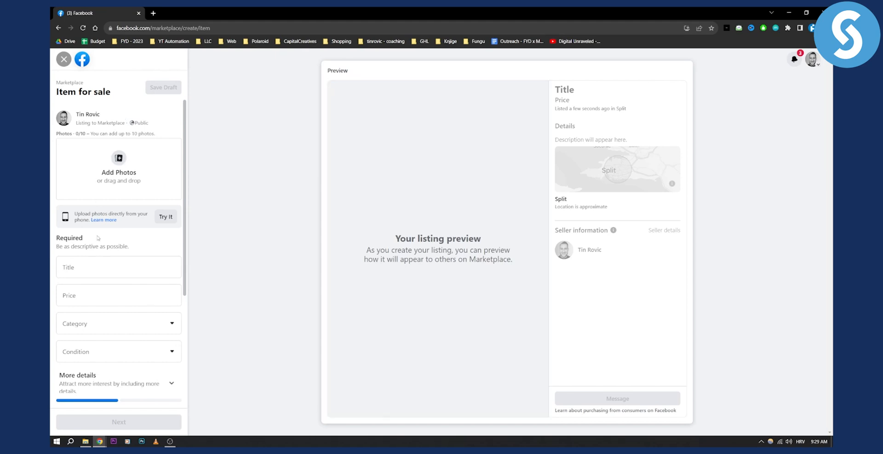
Step: Enter the listing title 'Lawn Mower' and price 500
{"action": "left_click", "coordinate": [119, 266]}
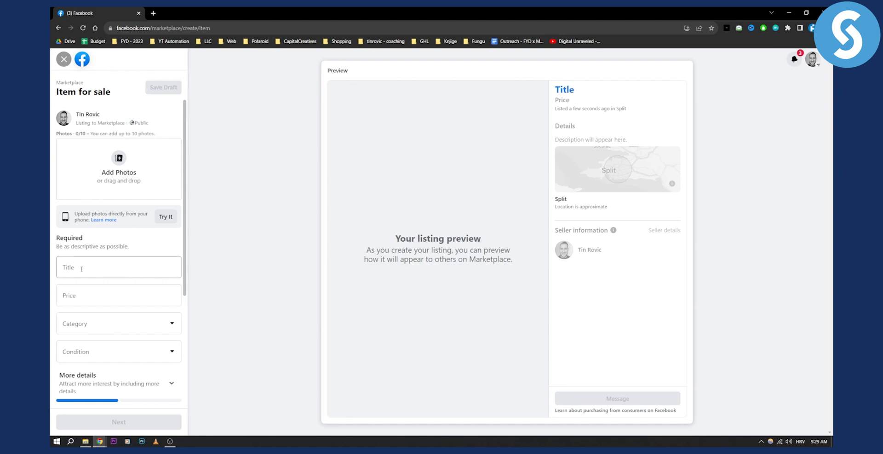
{"action": "left_click", "coordinate": [119, 267]}
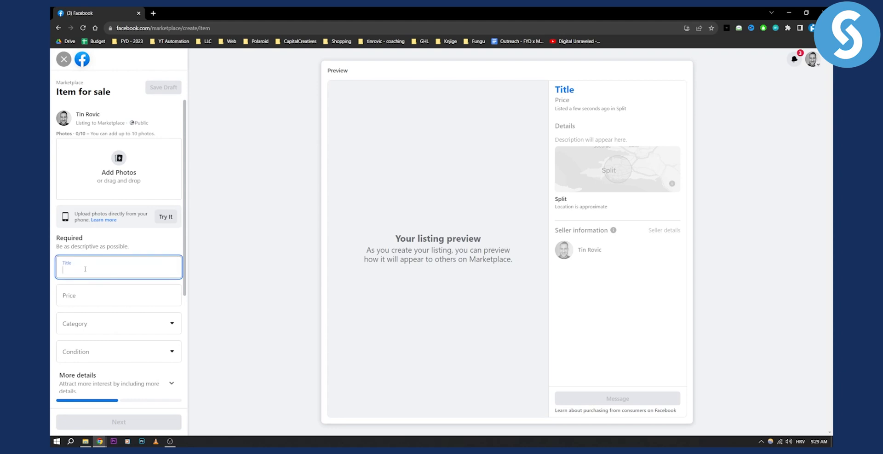
{"action": "type", "text": "Lawn Mower"}
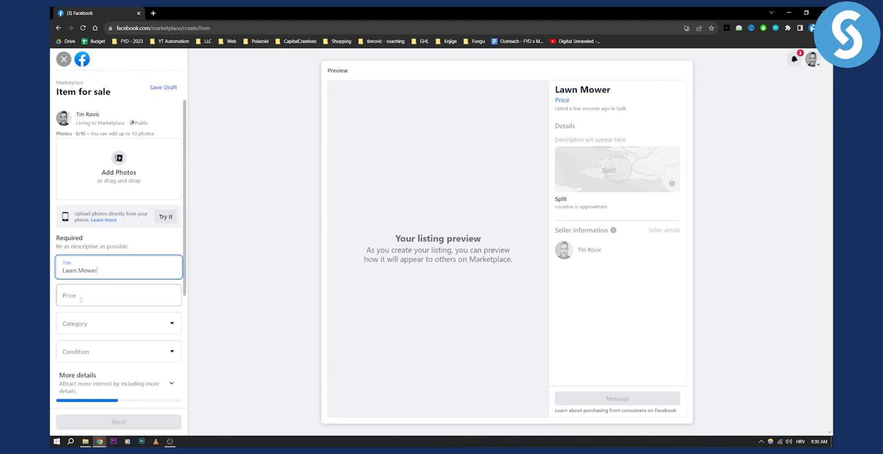
{"action": "type", "text": "500"}
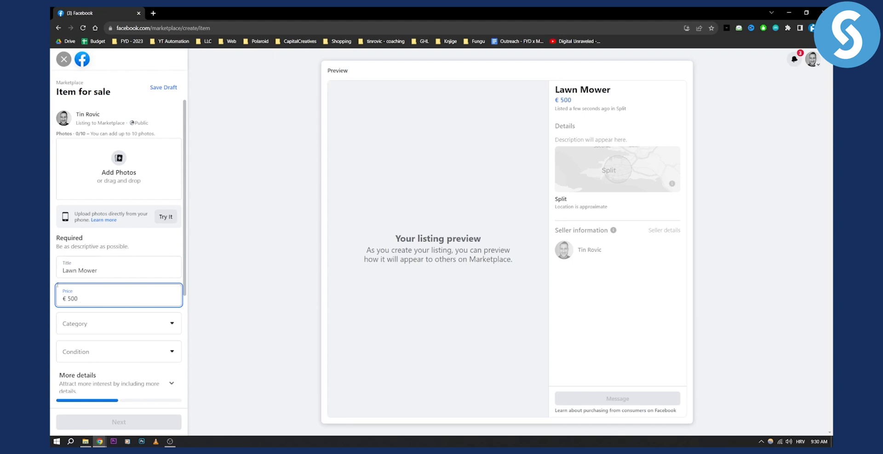
Step: Set the category to Garden and the condition to New
{"action": "left_click", "coordinate": [119, 323]}
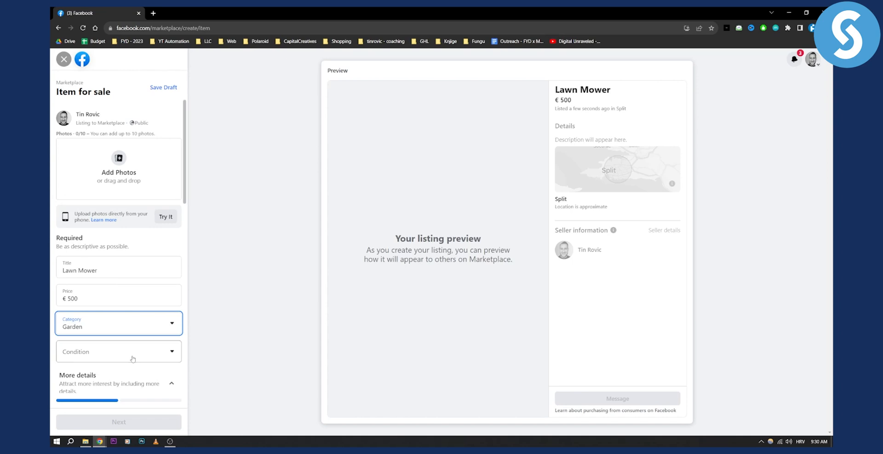
{"action": "left_click", "coordinate": [118, 351]}
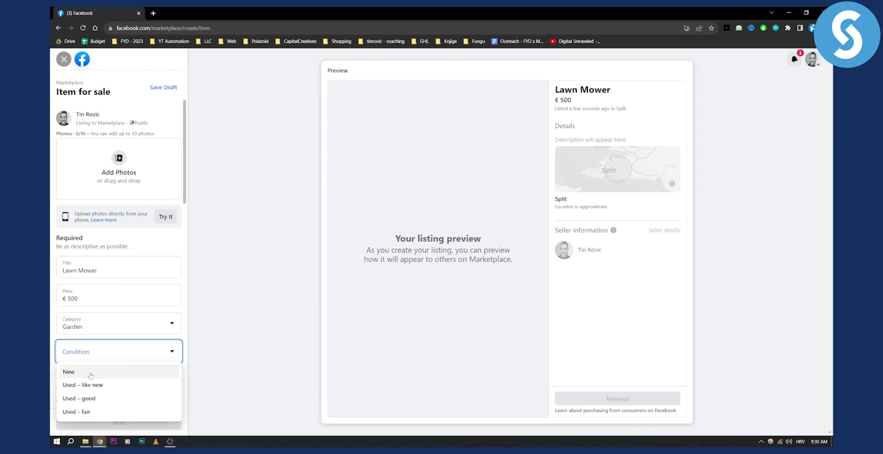
{"action": "left_click", "coordinate": [69, 372]}
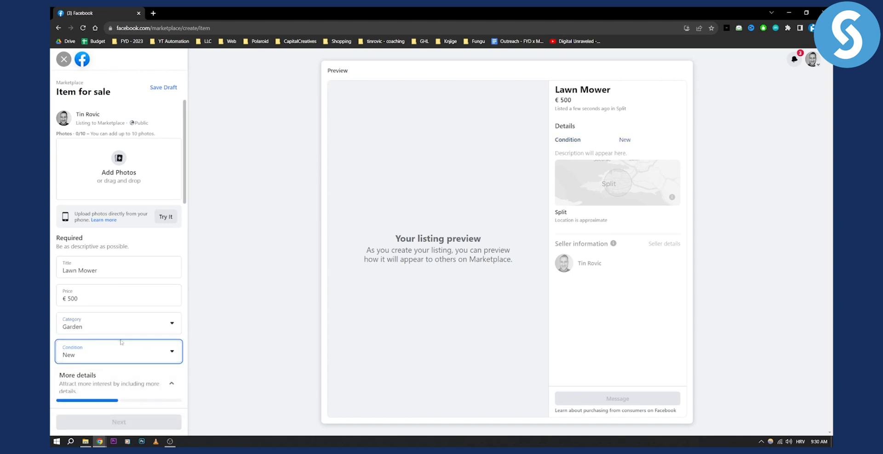
{"action": "scroll", "scroll_direction": "down", "scroll_amount": 3}
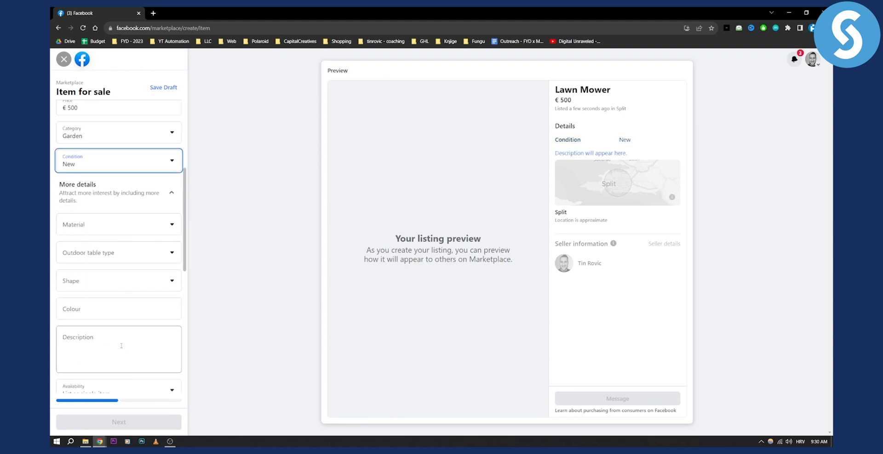
{"action": "scroll", "scroll_direction": "down", "scroll_amount": 3}
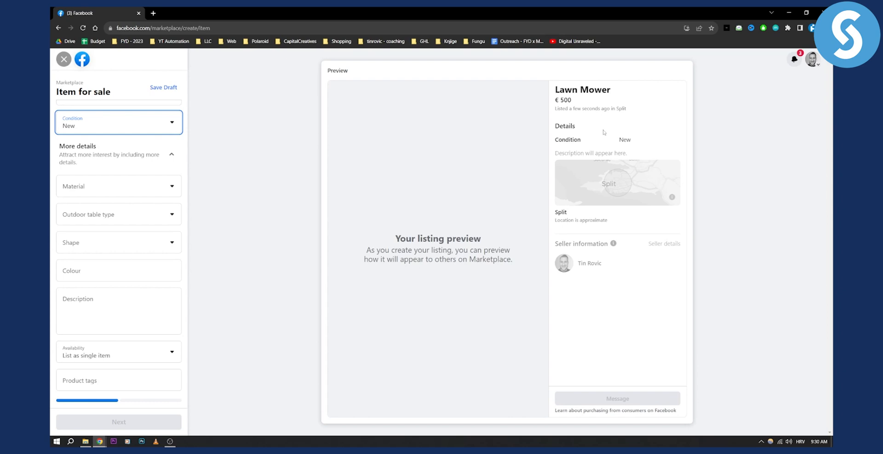
{"action": "mouse_move", "coordinate": [581, 129]}
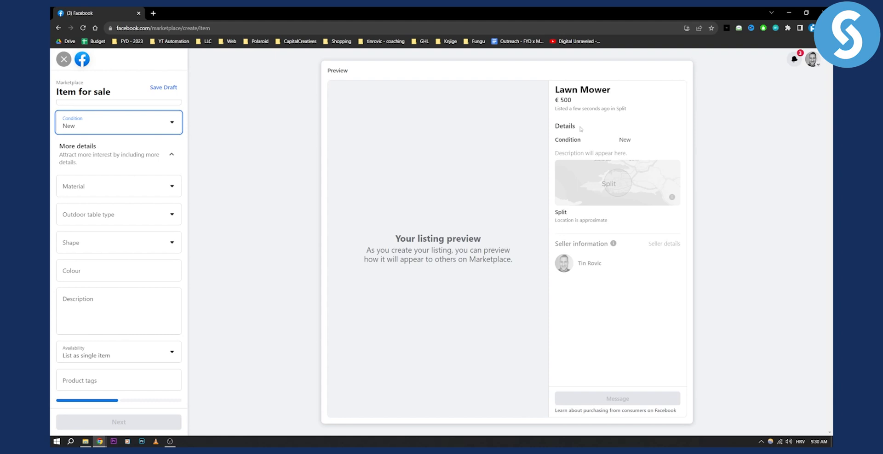
{"action": "mouse_move", "coordinate": [626, 227]}
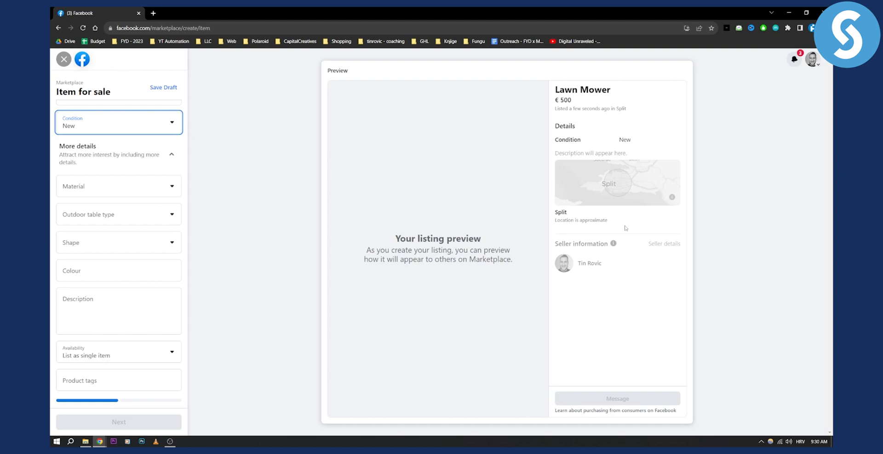
{"action": "mouse_move", "coordinate": [286, 325]}
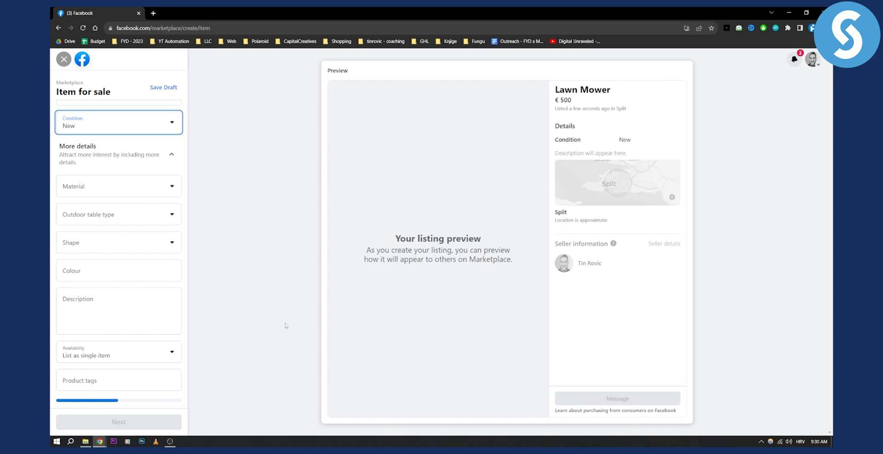
{"action": "left_click", "coordinate": [119, 275]}
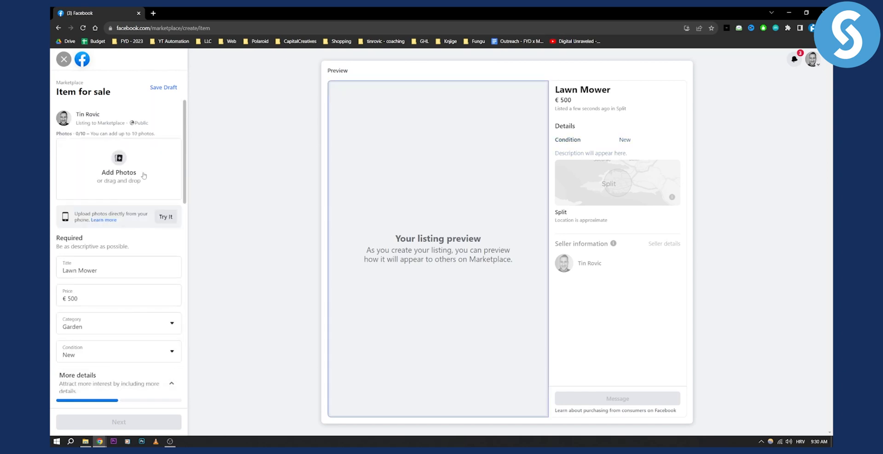
{"action": "mouse_move", "coordinate": [174, 172]}
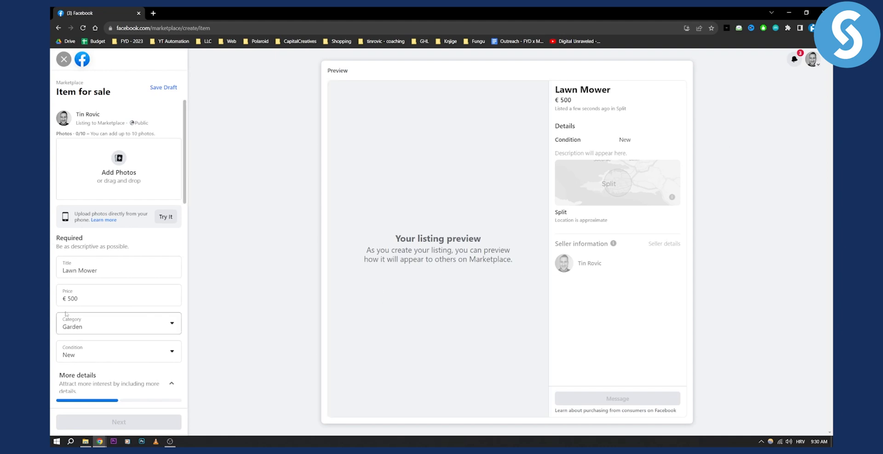
{"action": "scroll", "scroll_direction": "down", "scroll_amount": 3}
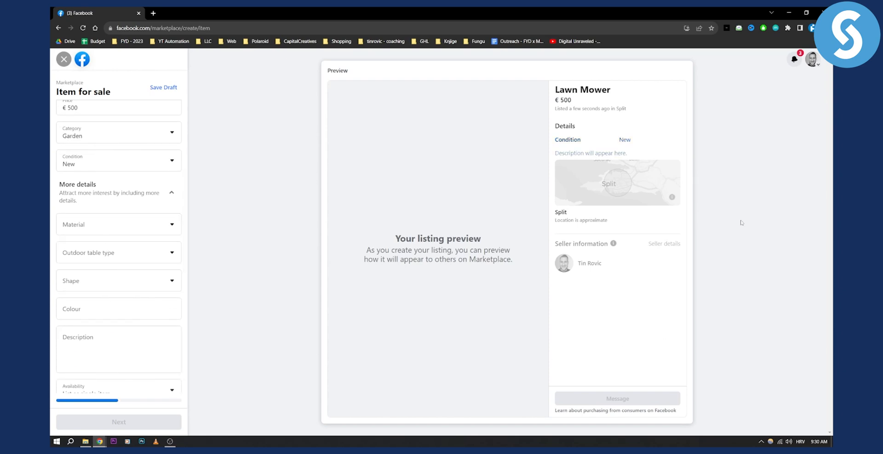
{"action": "mouse_move", "coordinate": [679, 242]}
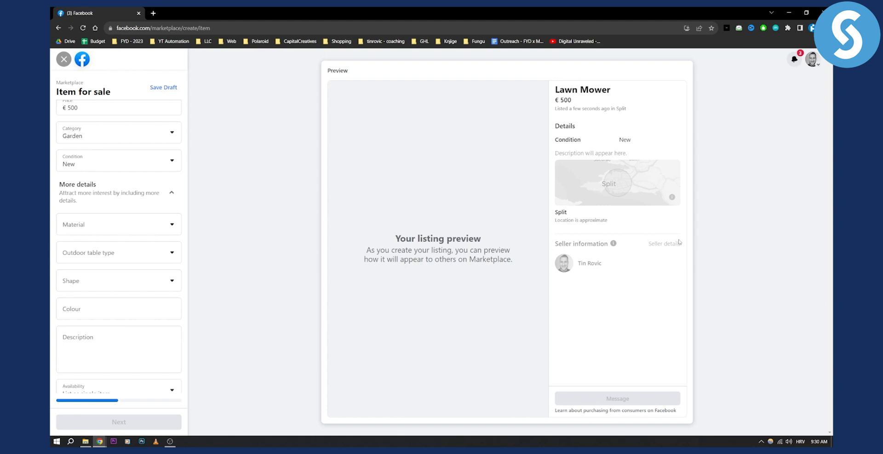
{"action": "mouse_move", "coordinate": [678, 242]}
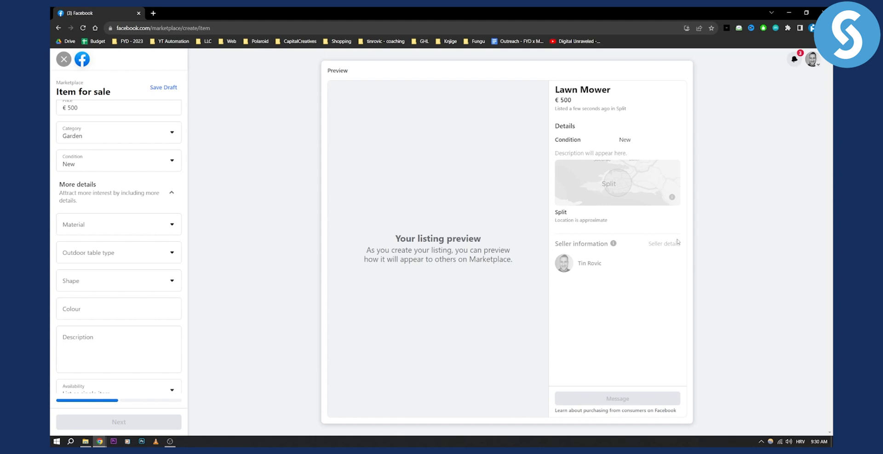